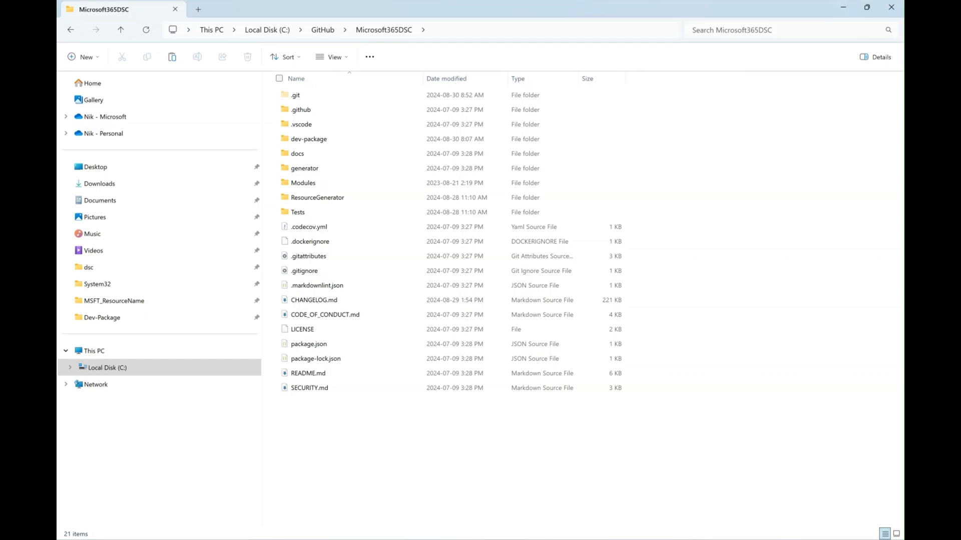
Open the dev-package folder and select both its Modules and Tests folders.
{"action": "left_click", "coordinate": [309, 139]}
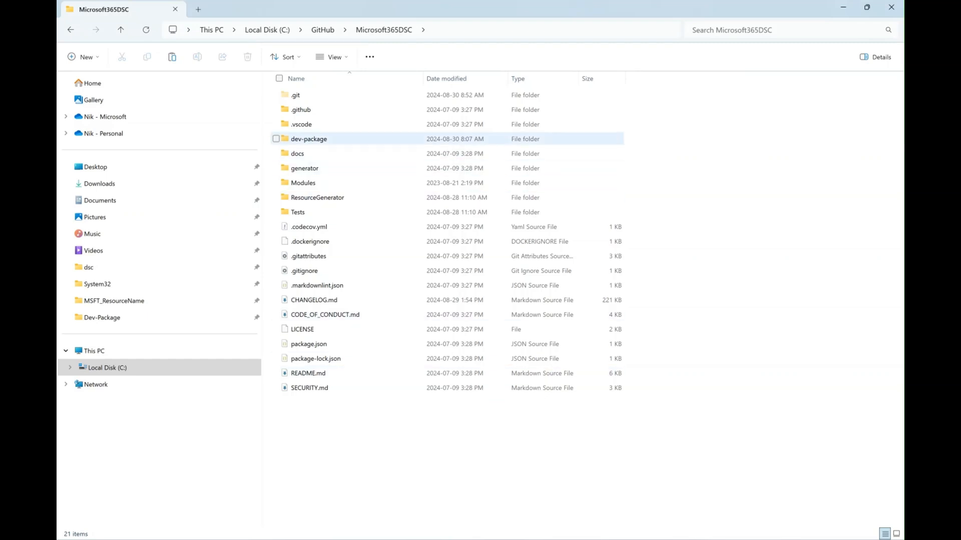
{"action": "double_click", "coordinate": [309, 139]}
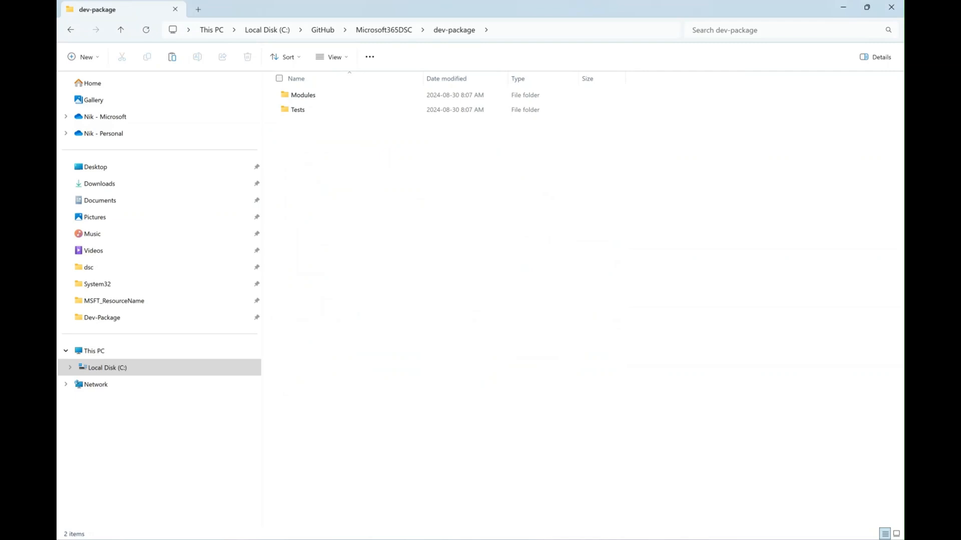
{"action": "key", "text": "ctrl+a"}
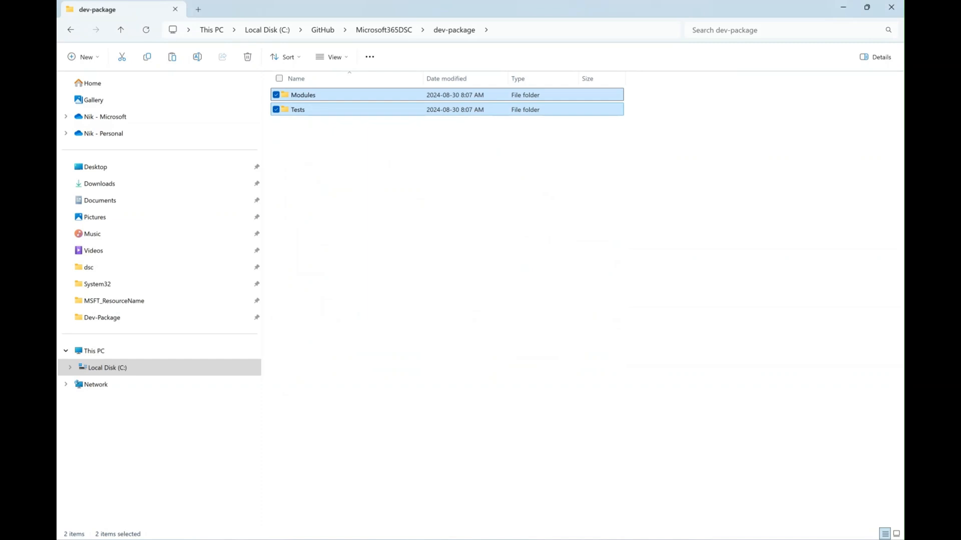
{"action": "left_click", "coordinate": [121, 29]}
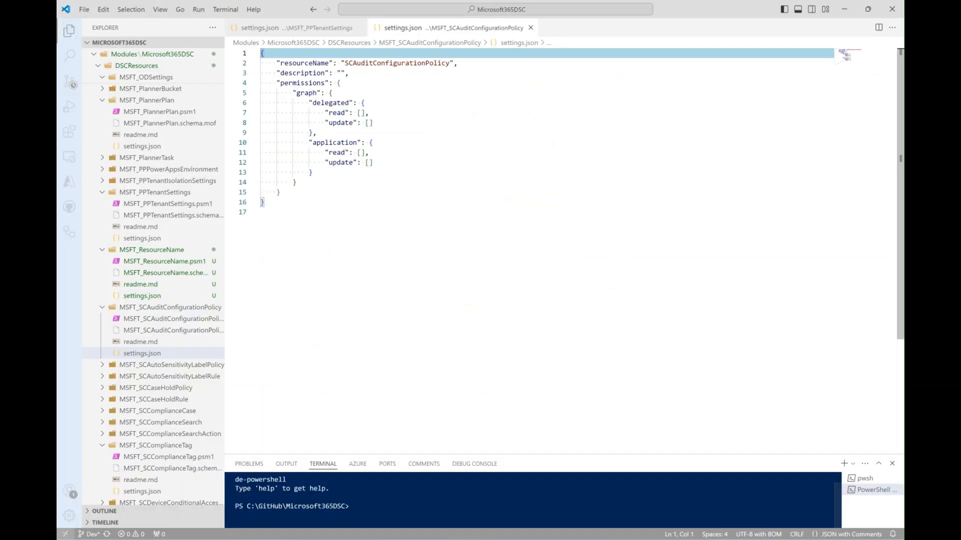
Open MSFT_ResourceName.psm1 and read its PrimaryKey and parameter-list TODO notes.
{"action": "left_click", "coordinate": [165, 261]}
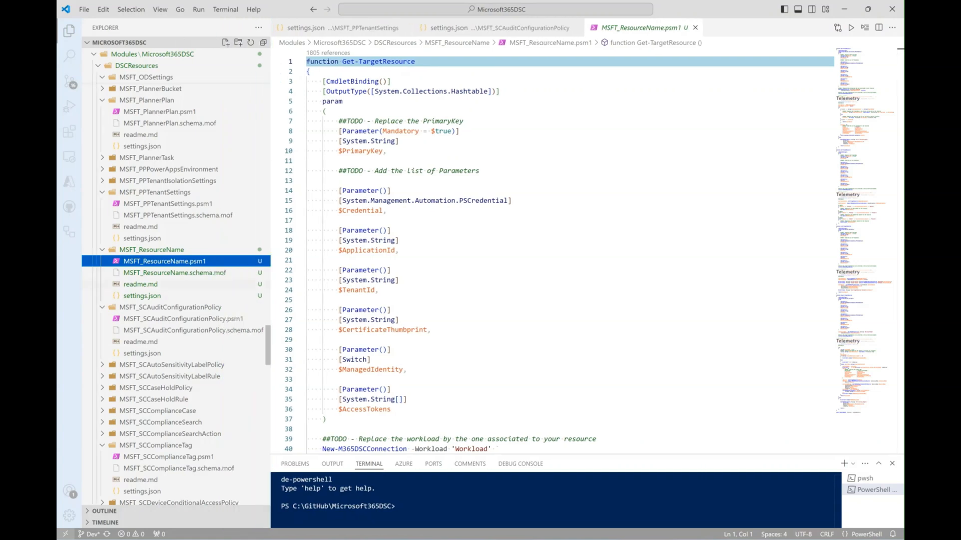
{"action": "mouse_move", "coordinate": [175, 273]}
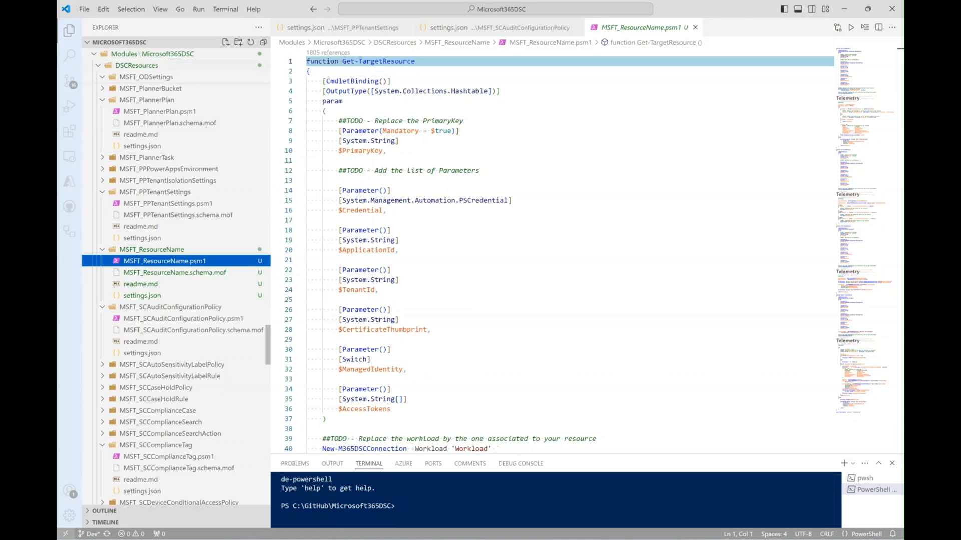
{"action": "mouse_move", "coordinate": [164, 261]}
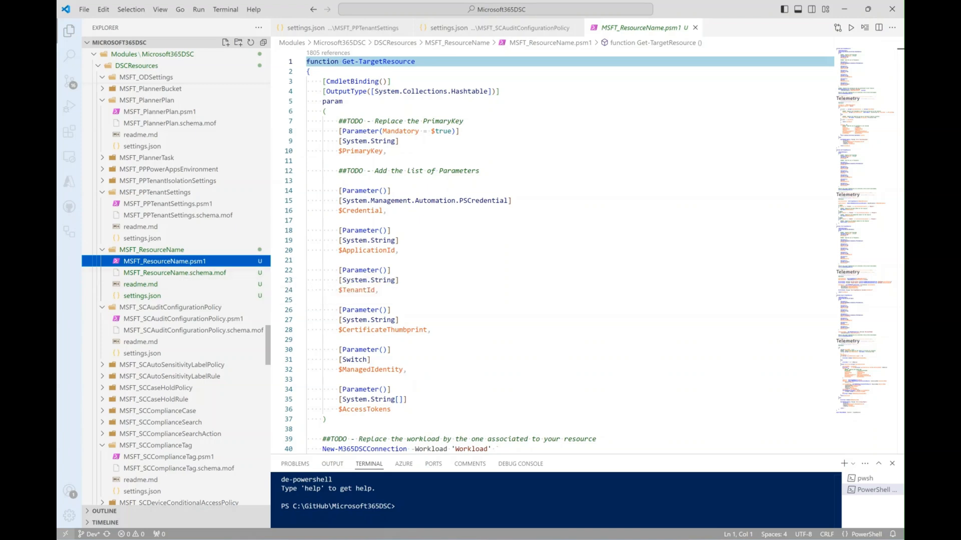
{"action": "left_click", "coordinate": [380, 240]}
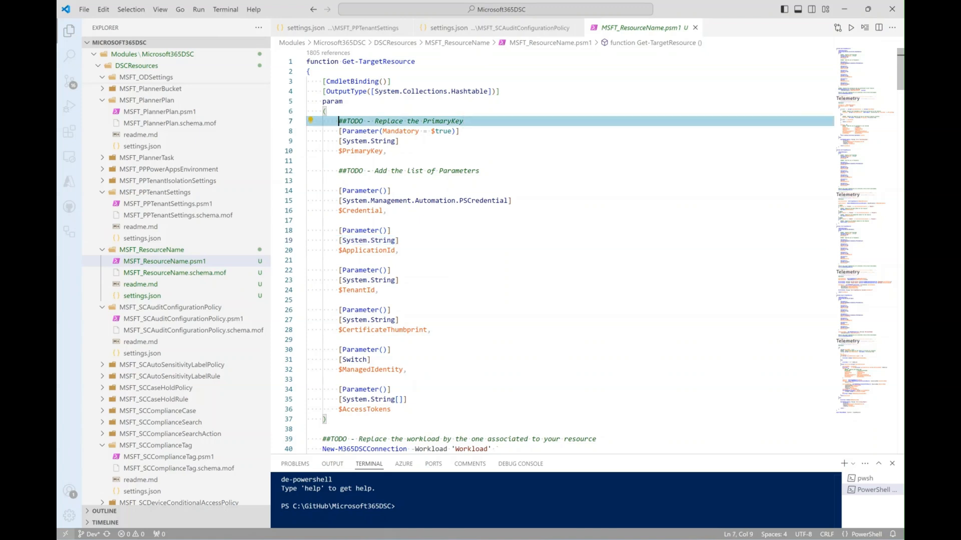
{"action": "left_click", "coordinate": [465, 121]}
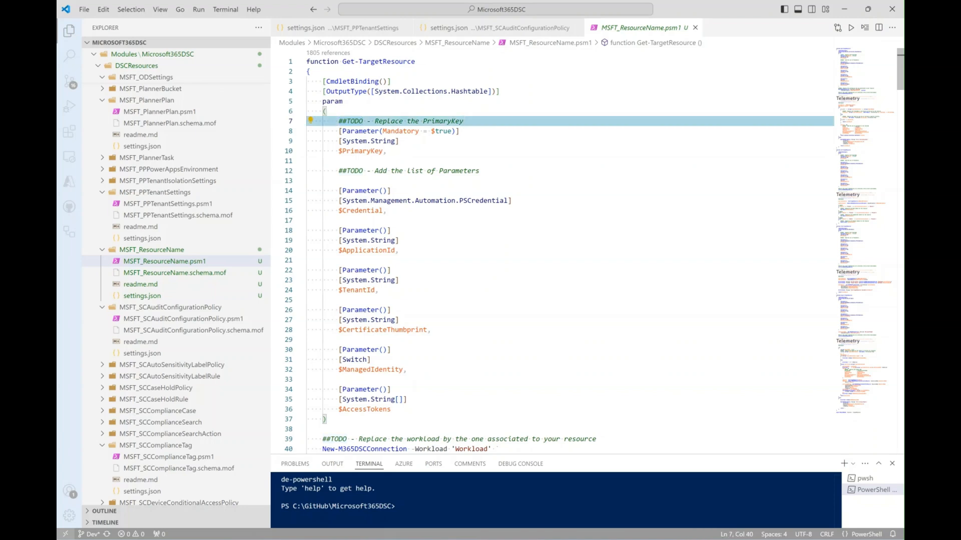
{"action": "double_click", "coordinate": [440, 121]}
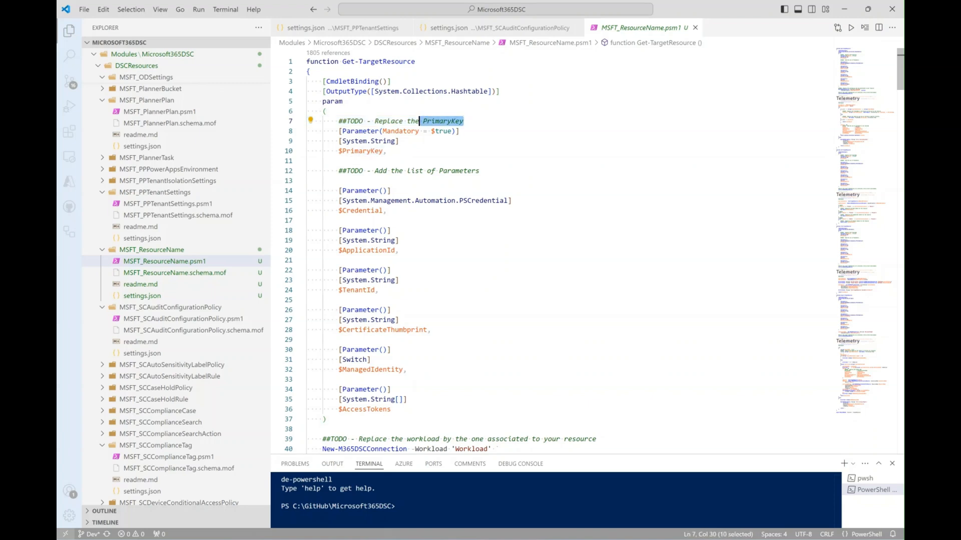
{"action": "left_click", "coordinate": [458, 131]}
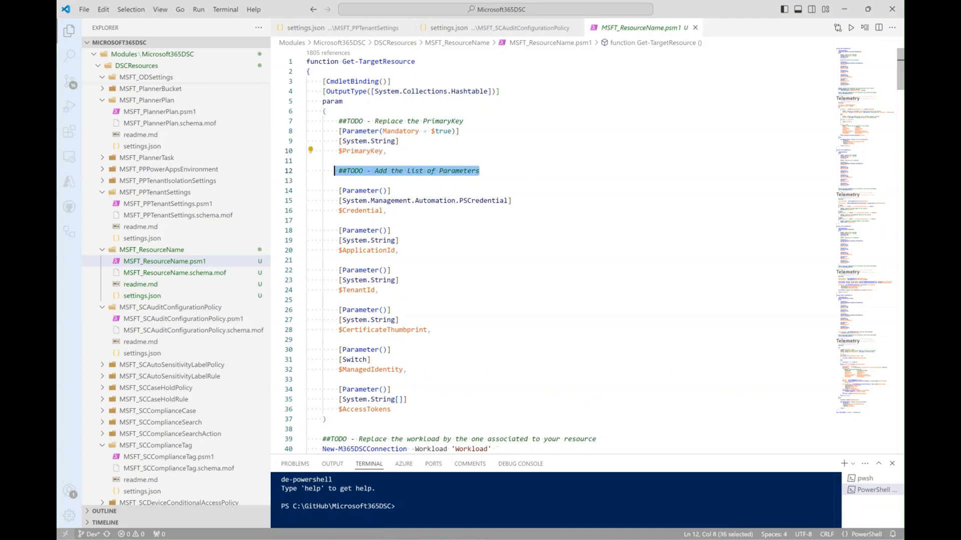
{"action": "mouse_move", "coordinate": [425, 200]}
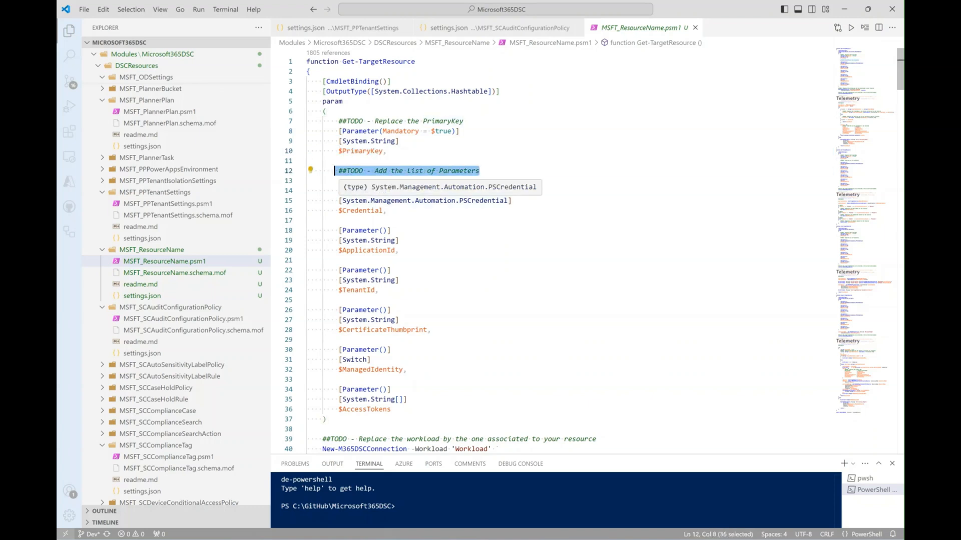
{"action": "scroll", "scroll_direction": "down", "scroll_amount": 3}
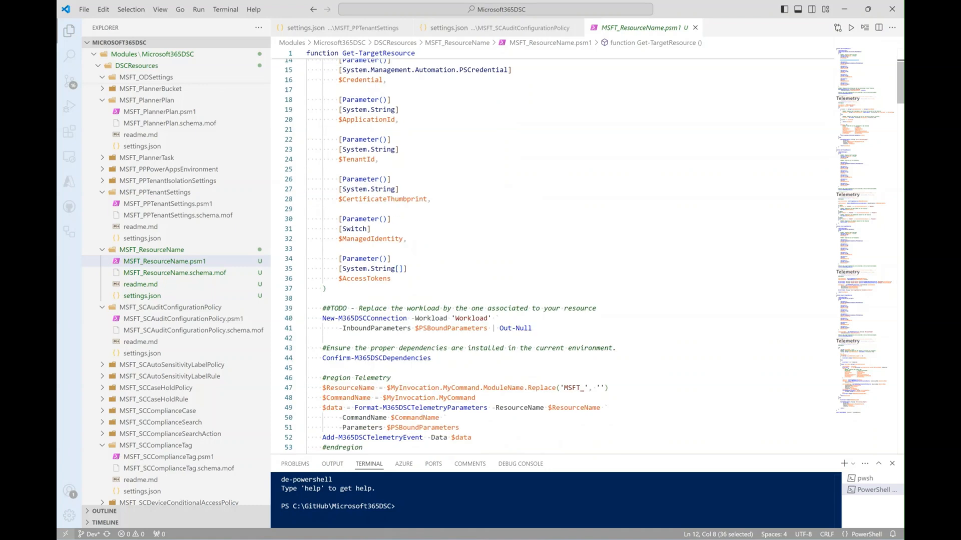
{"action": "mouse_move", "coordinate": [174, 272]}
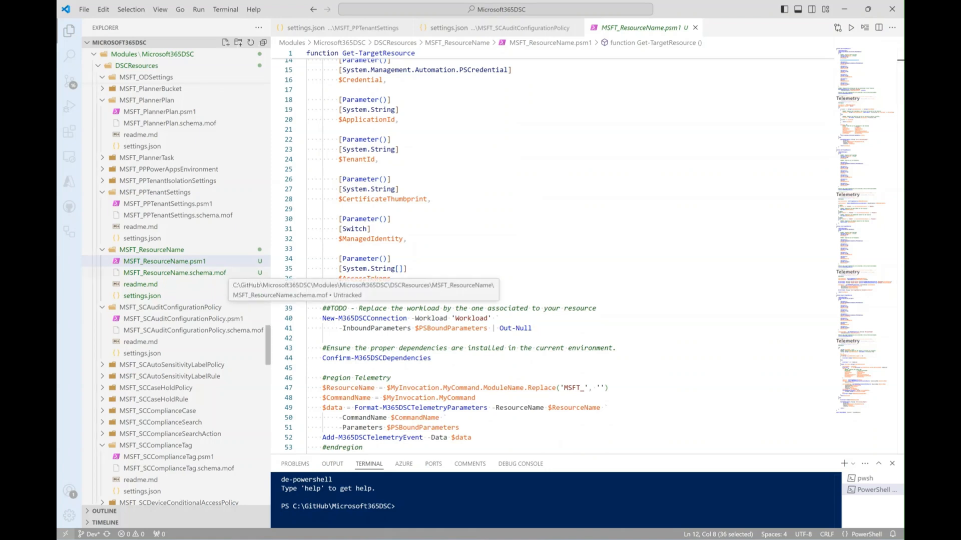
{"action": "left_click", "coordinate": [174, 273]}
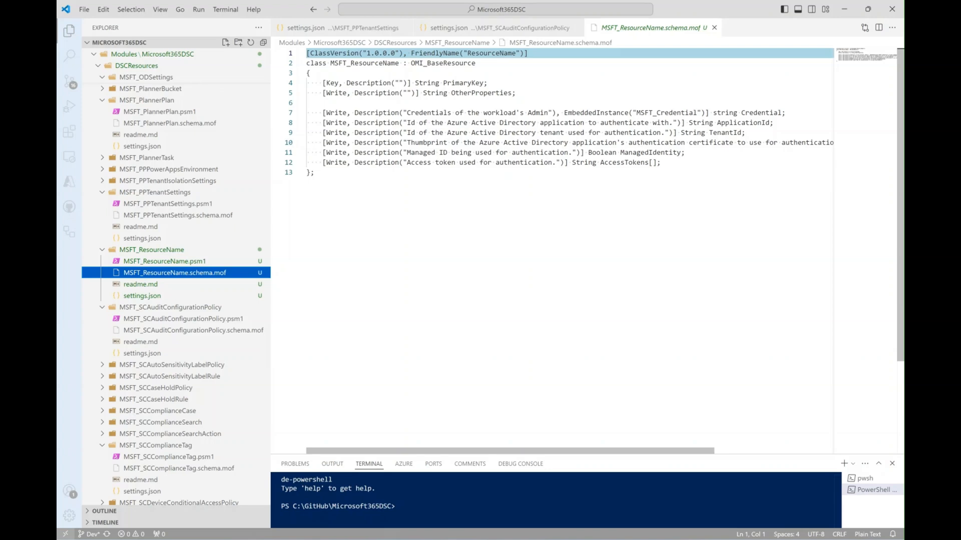
Review the schema.mof PrimaryKey property and authentication Write properties on lines 7–12.
{"action": "double_click", "coordinate": [461, 82]}
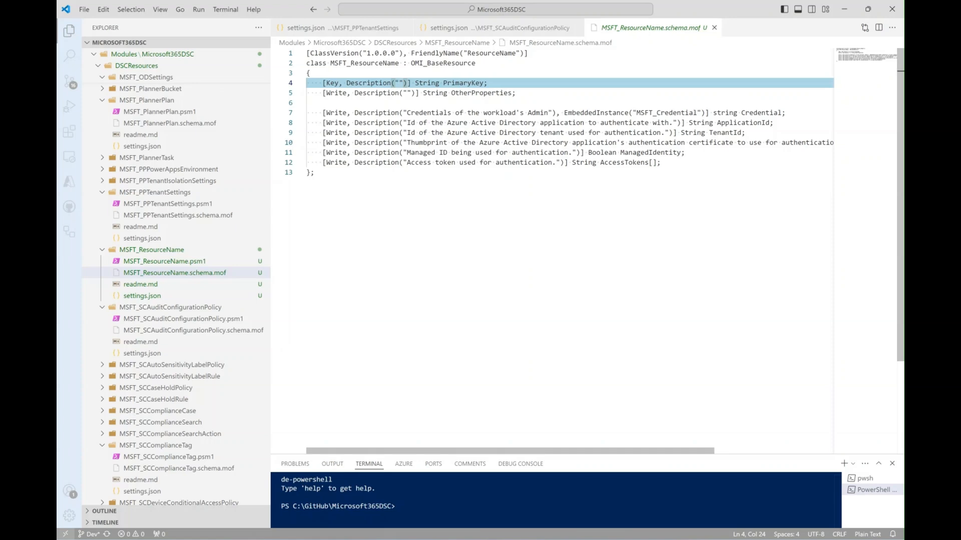
{"action": "double_click", "coordinate": [331, 83]}
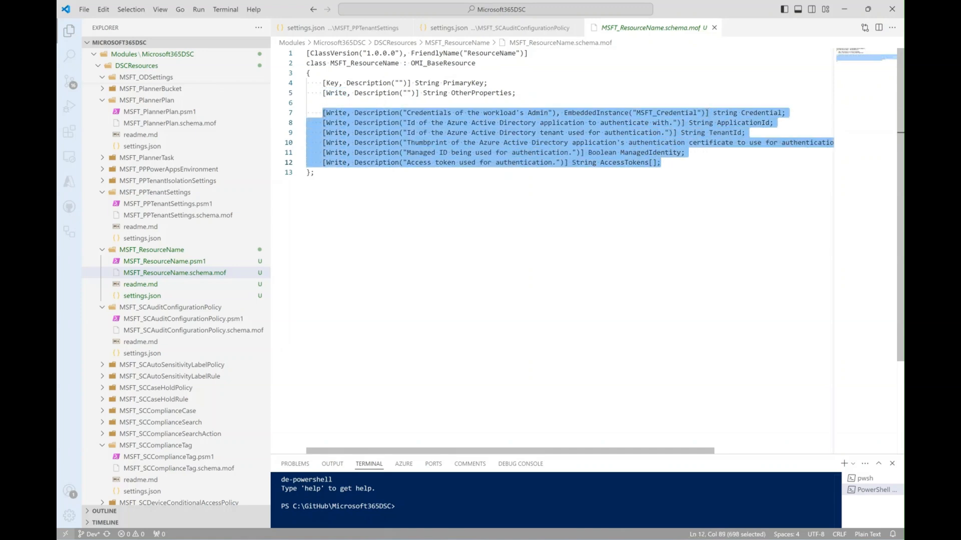
{"action": "left_click", "coordinate": [659, 162]}
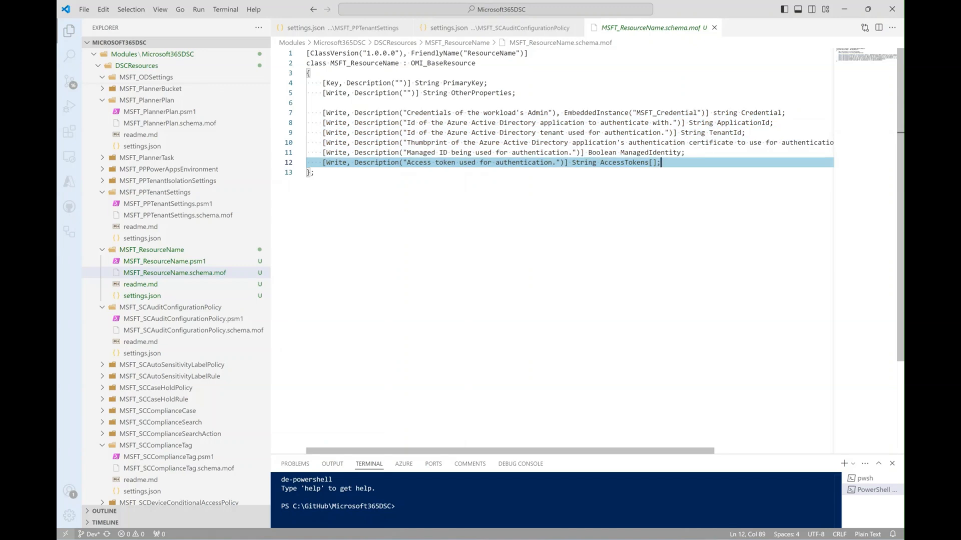
{"action": "left_click", "coordinate": [140, 283]}
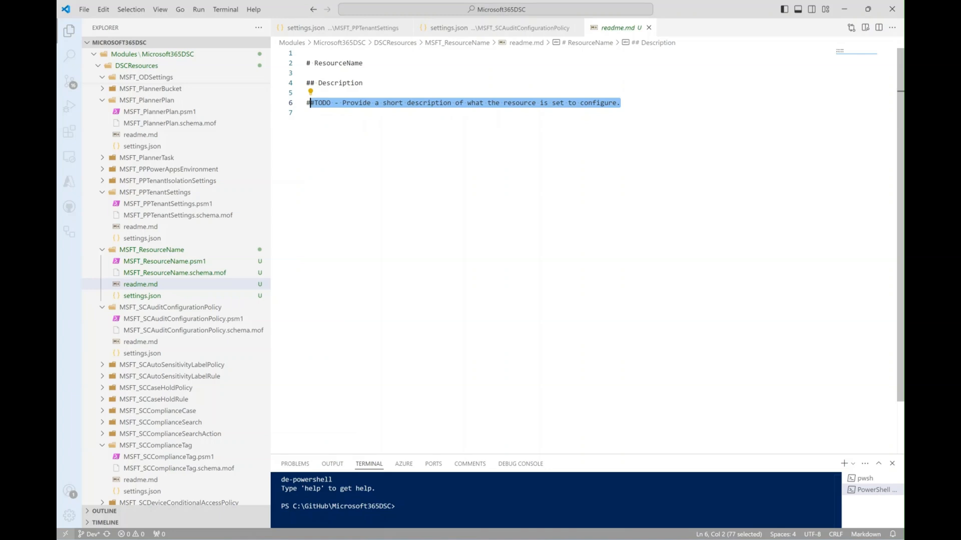
{"action": "mouse_move", "coordinate": [172, 42]}
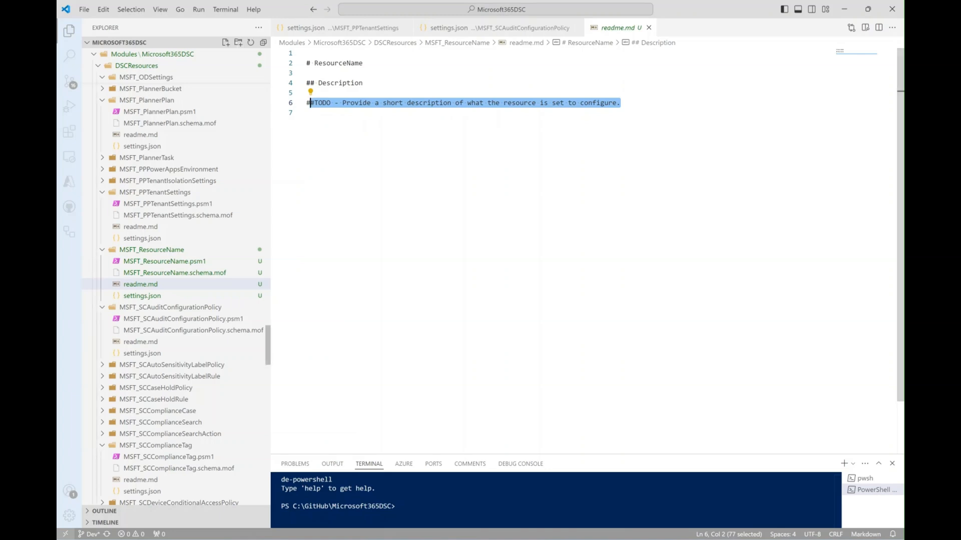
Open MSFT_ResourceName readme.md to see its Description TODO note.
{"action": "left_click", "coordinate": [142, 295]}
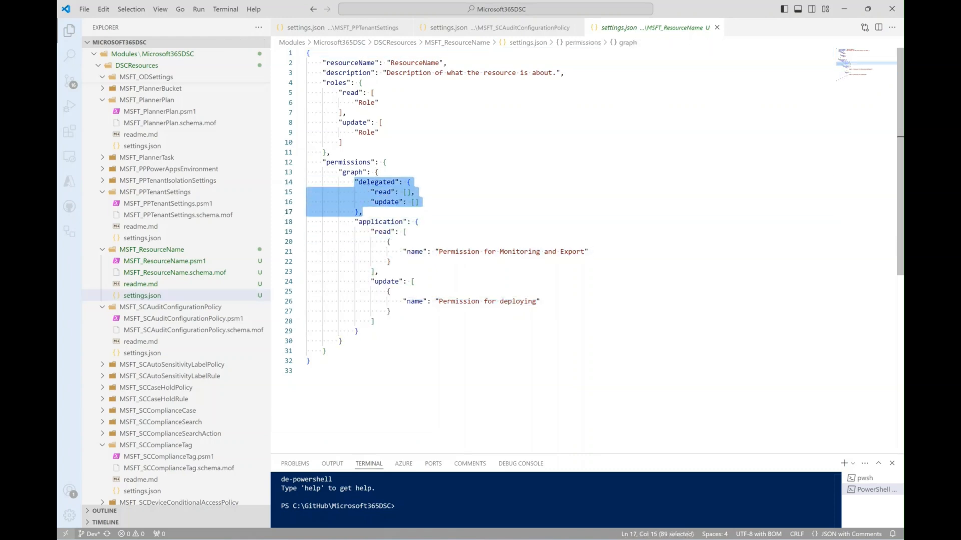
{"action": "left_click", "coordinate": [405, 231]}
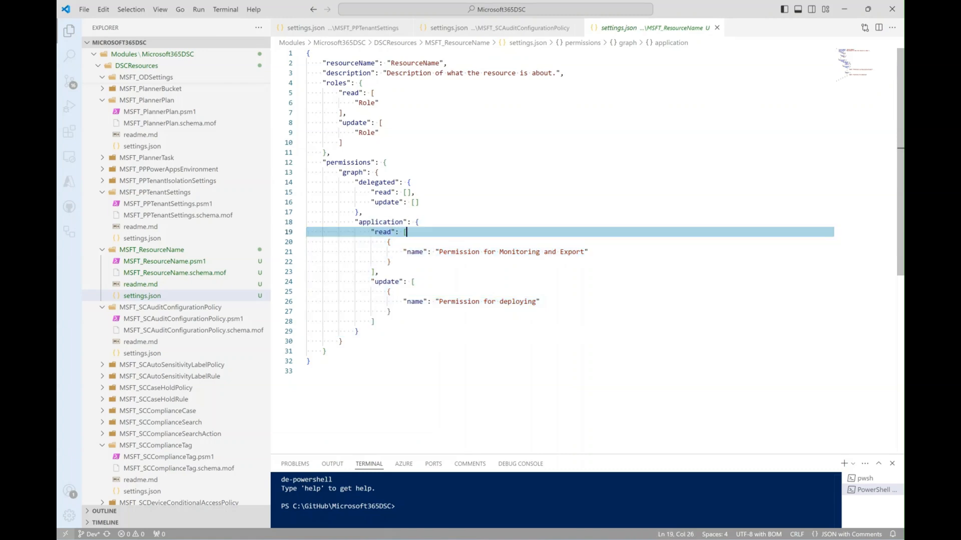
{"action": "left_click", "coordinate": [405, 232]}
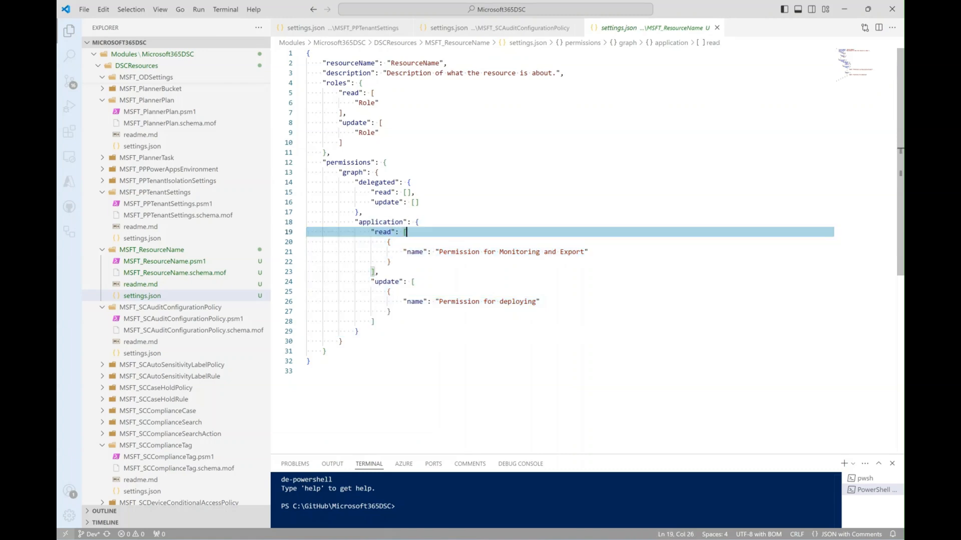
{"action": "left_click", "coordinate": [374, 271]}
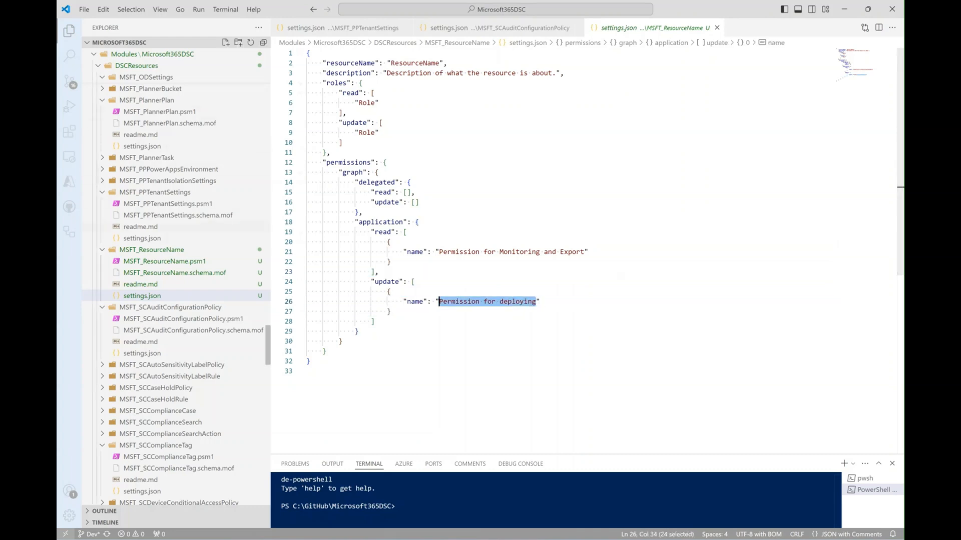
Expand Examples > Resources > AADApplication and review 2-Update.ps1's updated property comment.
{"action": "scroll", "scroll_direction": "down", "scroll_amount": 3}
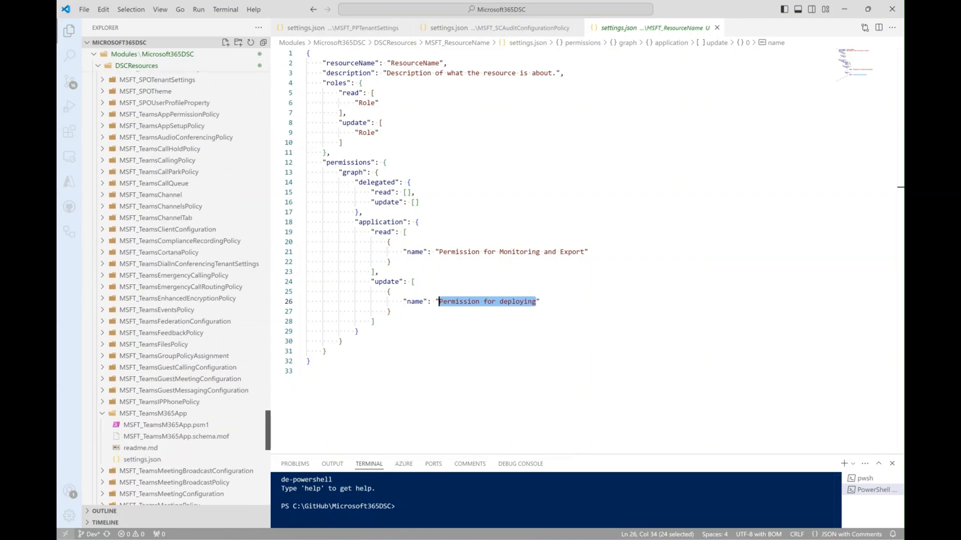
{"action": "scroll", "scroll_direction": "down", "scroll_amount": 3}
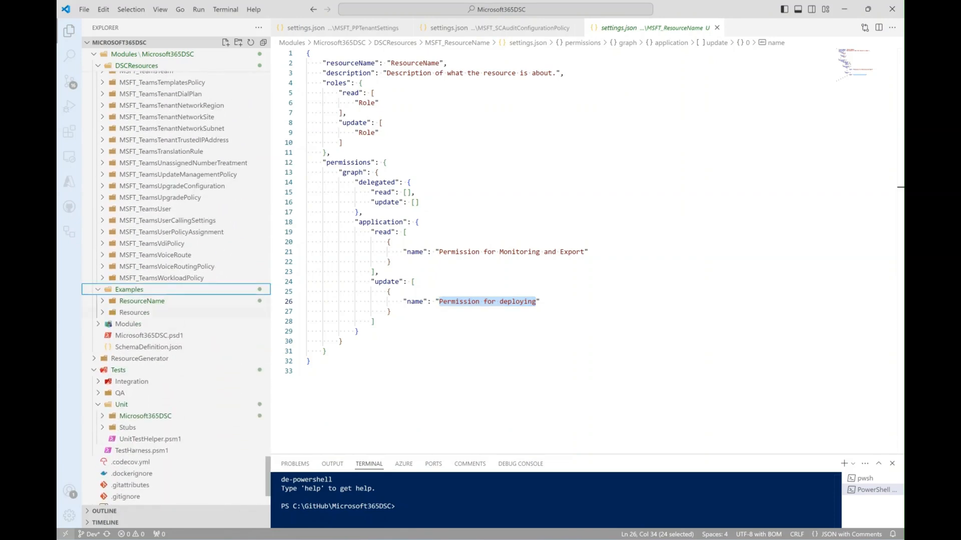
{"action": "mouse_move", "coordinate": [141, 301]}
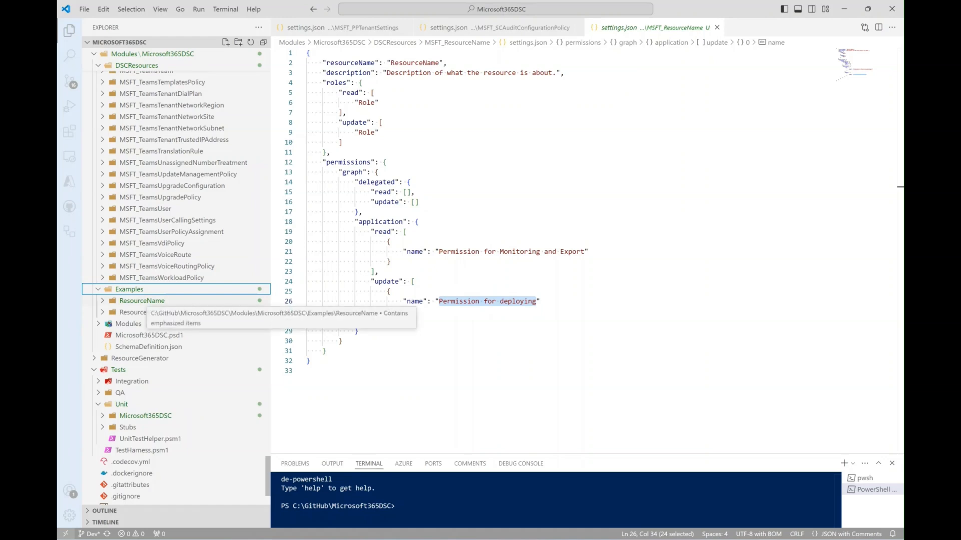
{"action": "left_click", "coordinate": [134, 312]}
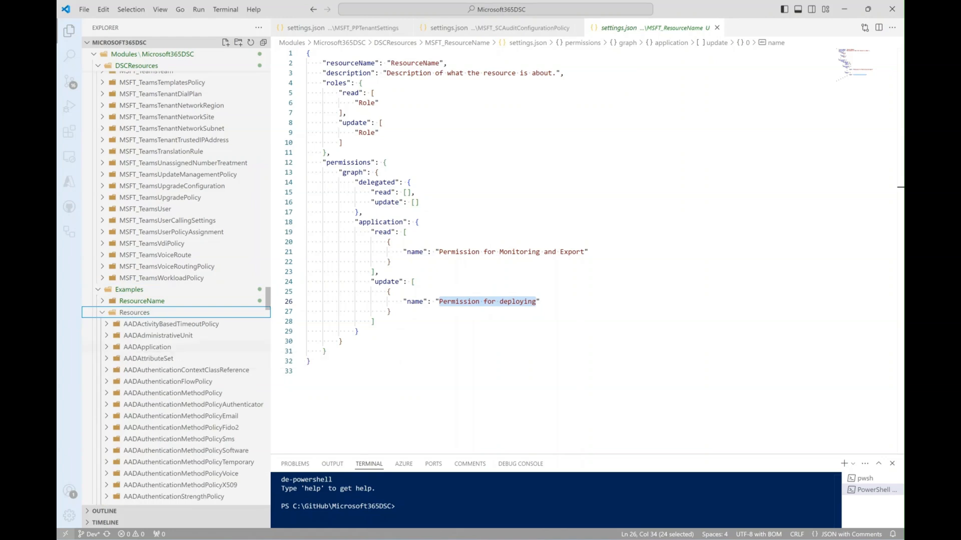
{"action": "left_click", "coordinate": [147, 347]}
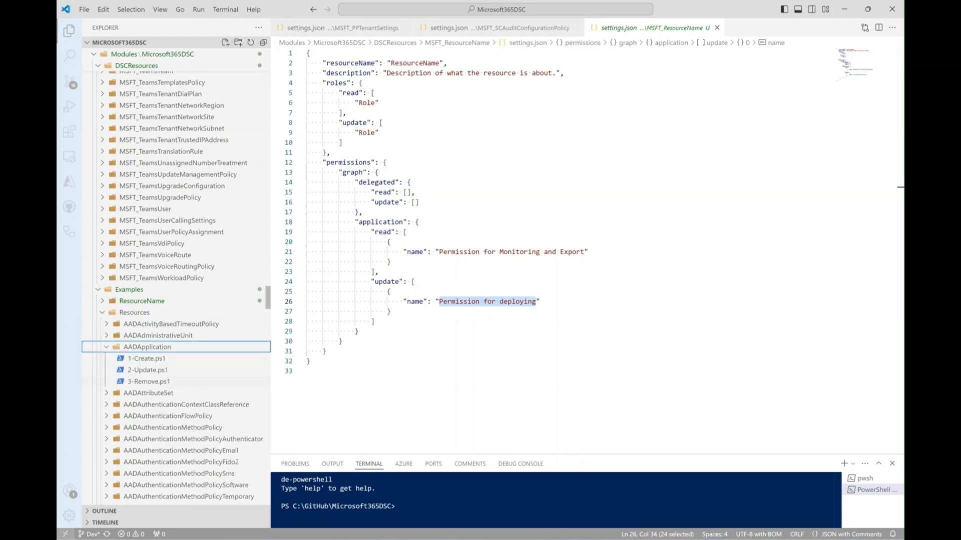
{"action": "mouse_move", "coordinate": [146, 359]}
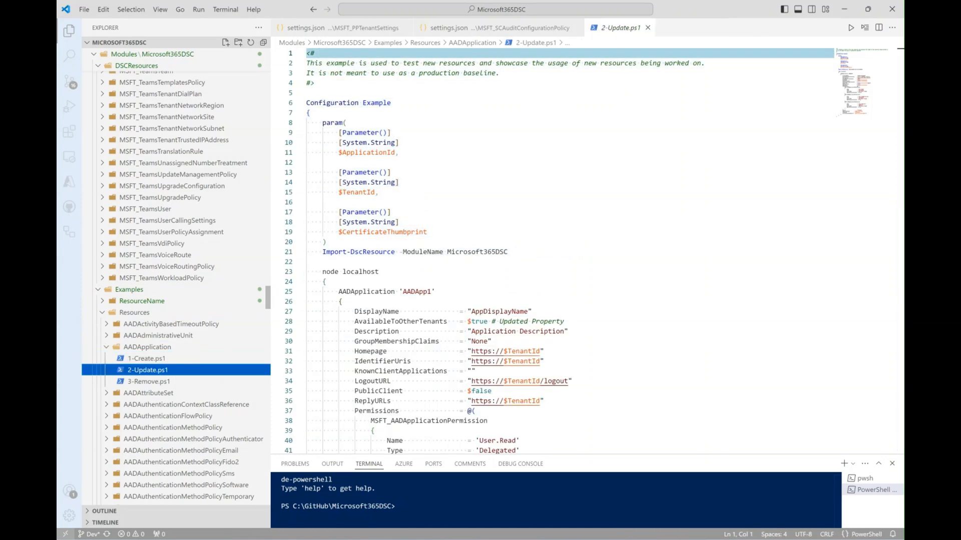
{"action": "double_click", "coordinate": [530, 321]}
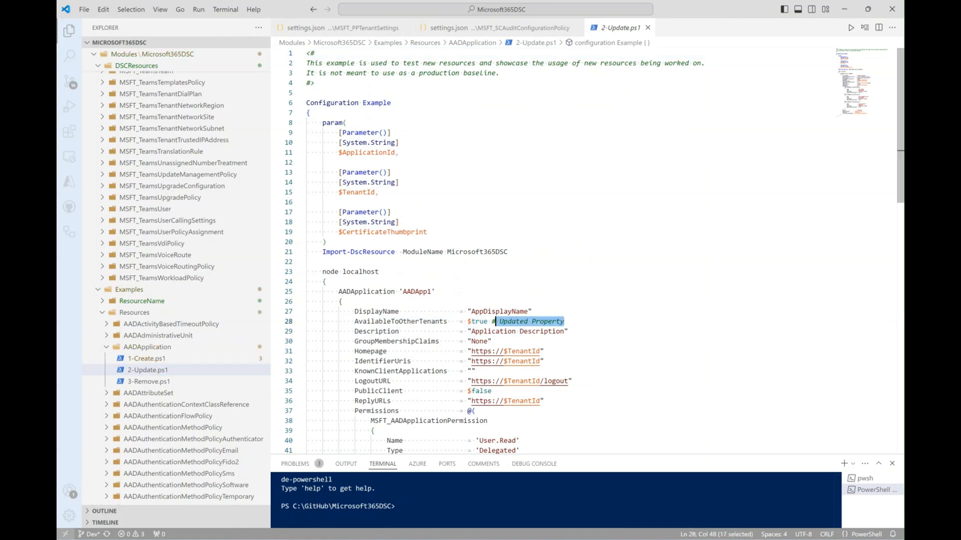
Open 3-Remove.ps1 and highlight its Ensure "Absent" line.
{"action": "left_click", "coordinate": [149, 381]}
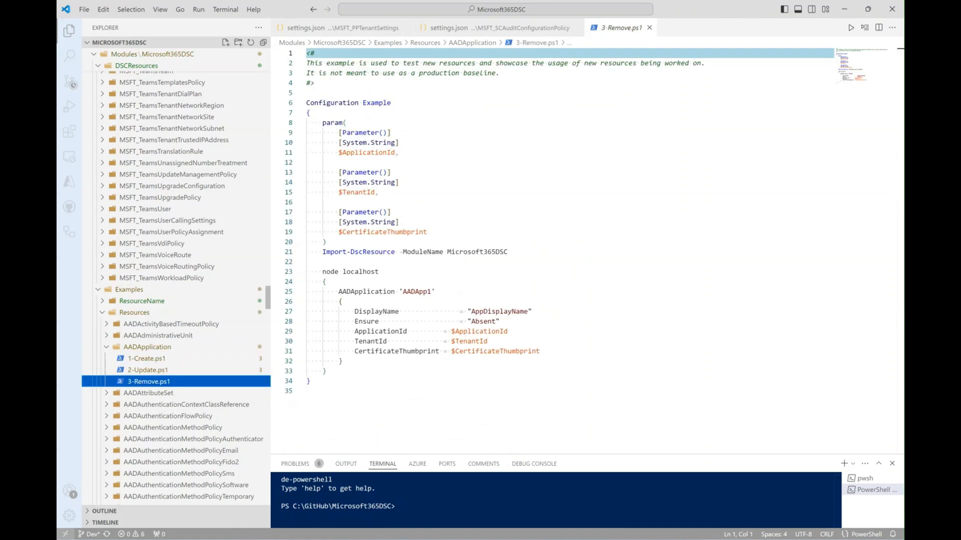
{"action": "double_click", "coordinate": [482, 321]}
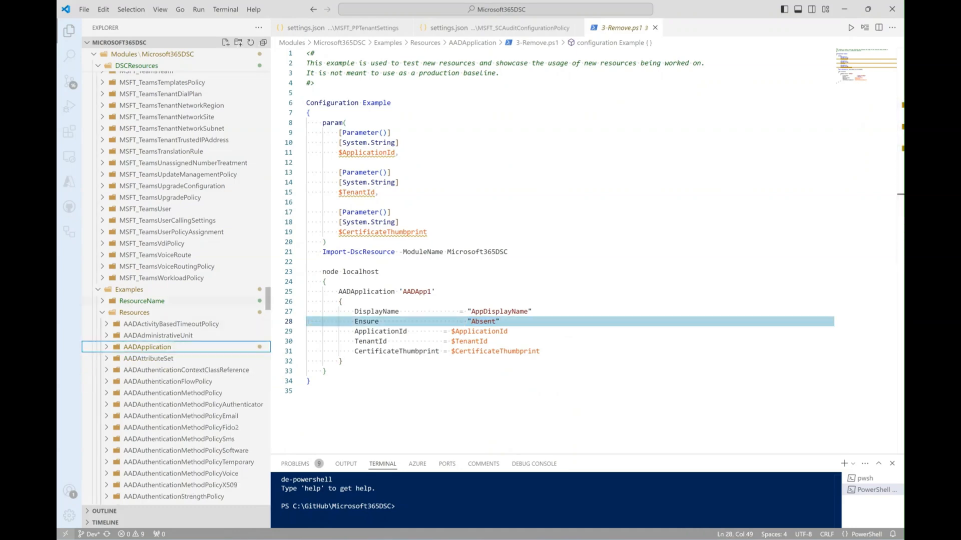
{"action": "scroll", "scroll_direction": "down", "scroll_amount": 3}
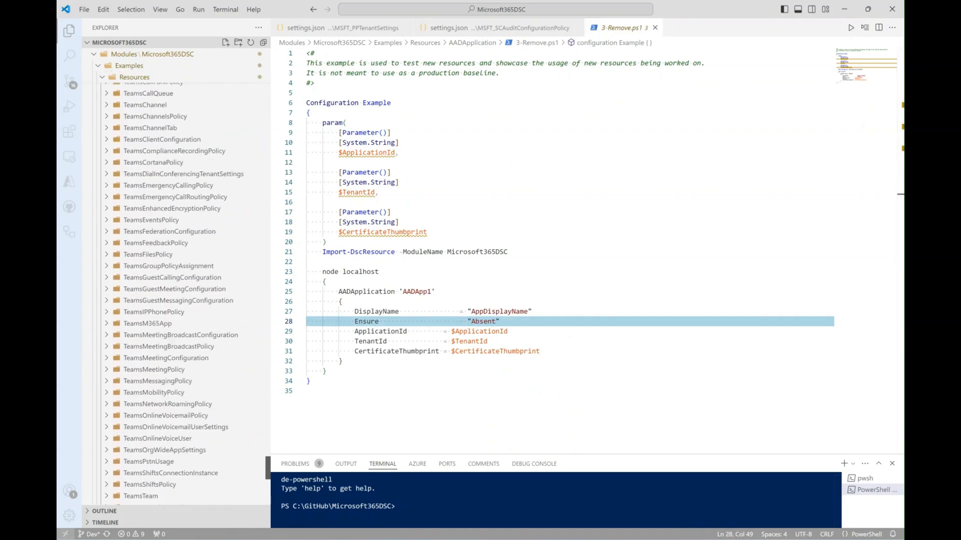
Open Microsoft365DSC.ResourceName.Tests.ps1 under Tests > Unit > Microsoft365DSC.
{"action": "scroll", "scroll_direction": "down", "scroll_amount": 3}
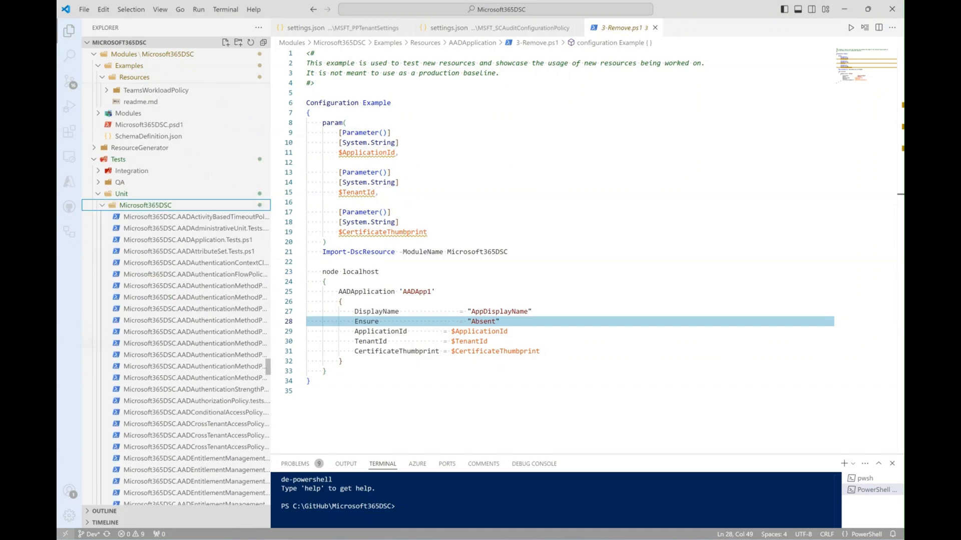
{"action": "scroll", "scroll_direction": "down", "scroll_amount": 3}
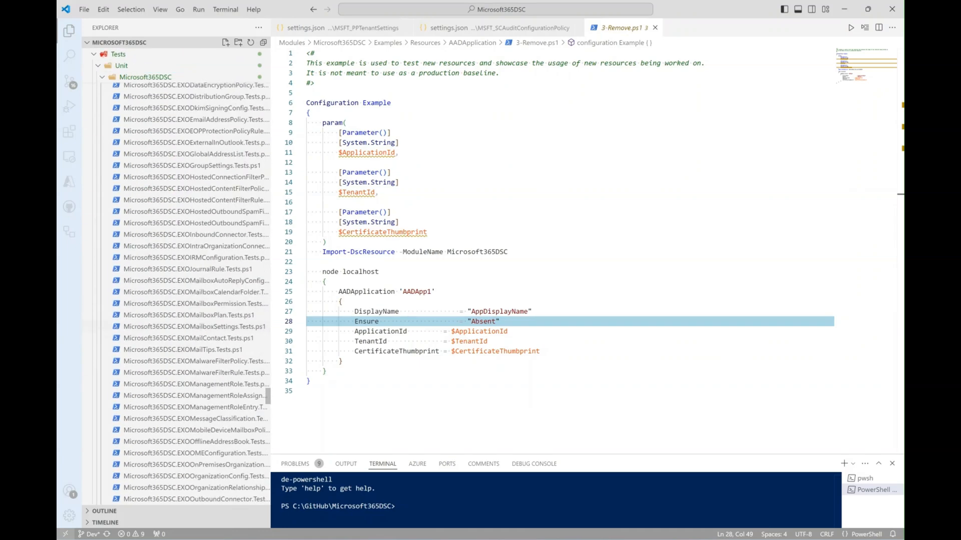
{"action": "scroll", "scroll_direction": "down", "scroll_amount": 3}
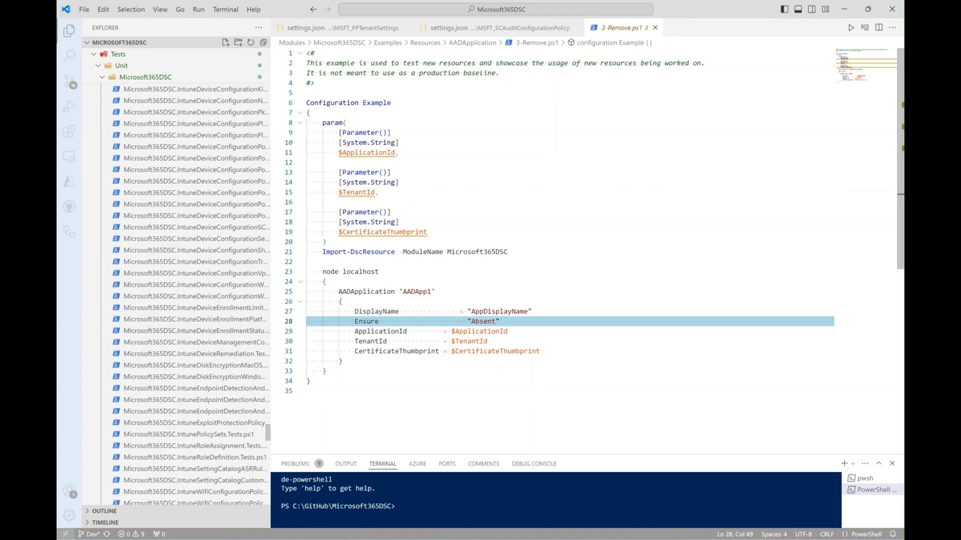
{"action": "scroll", "scroll_direction": "down", "scroll_amount": 3}
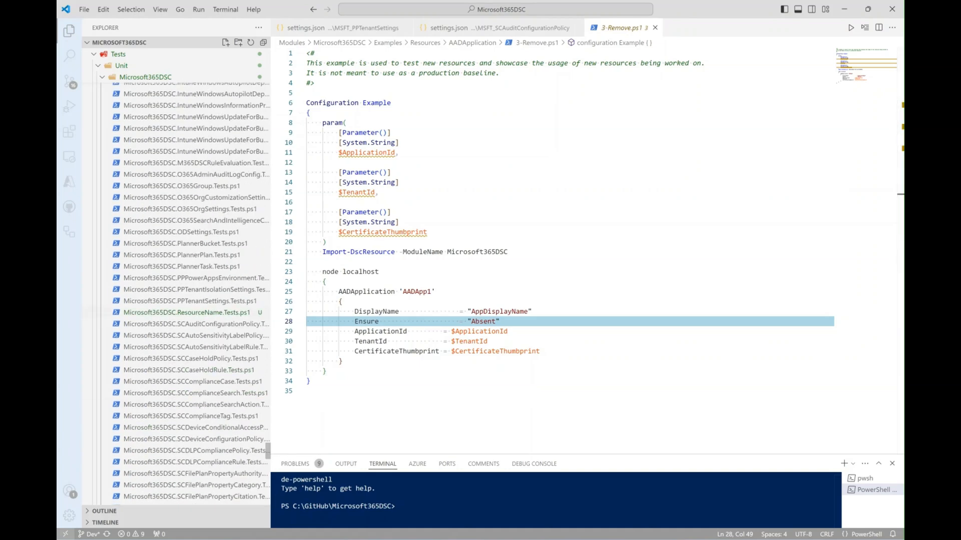
{"action": "left_click", "coordinate": [190, 312]}
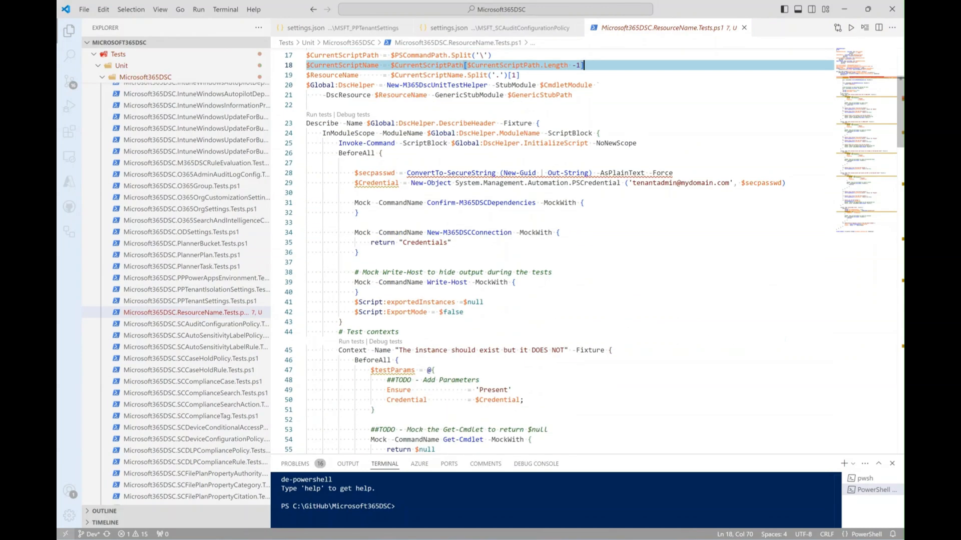
Highlight the TODO notes on adding parameters and mocking Get-Cmdlet.
{"action": "double_click", "coordinate": [398, 380]}
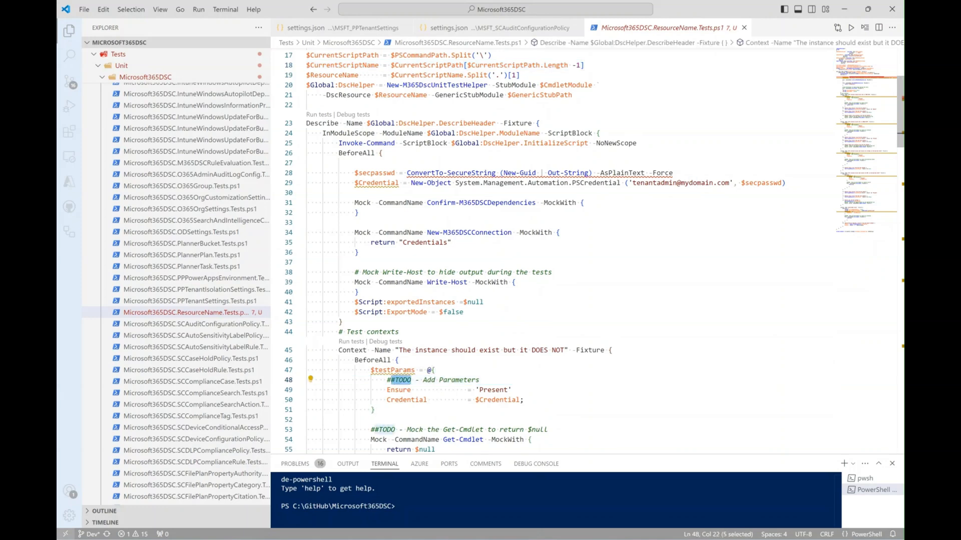
{"action": "scroll", "scroll_direction": "down", "scroll_amount": 3}
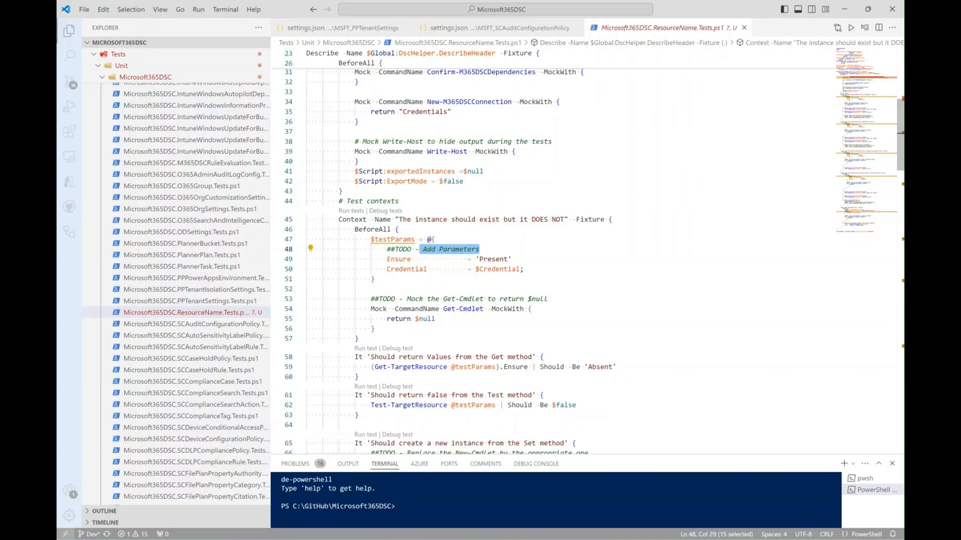
{"action": "left_click", "coordinate": [429, 299]}
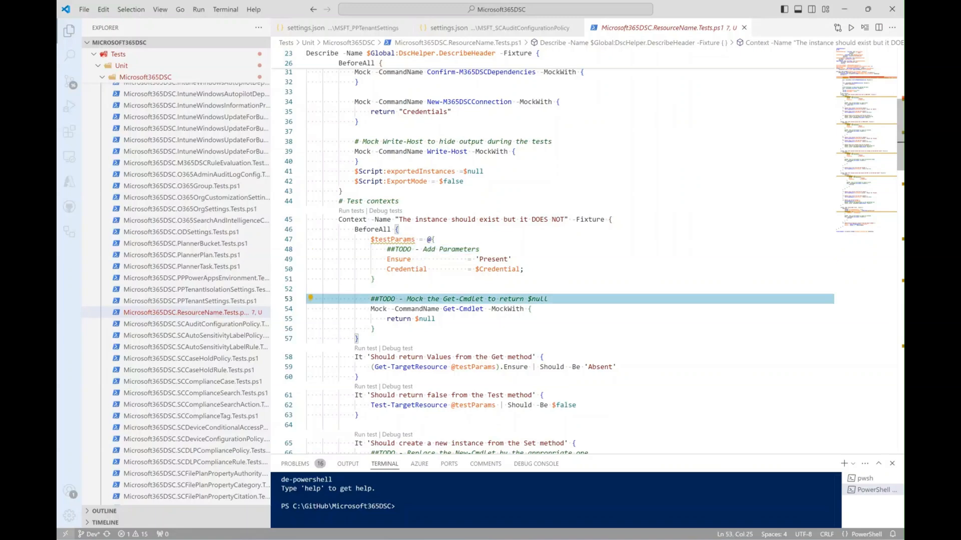
{"action": "double_click", "coordinate": [470, 309]}
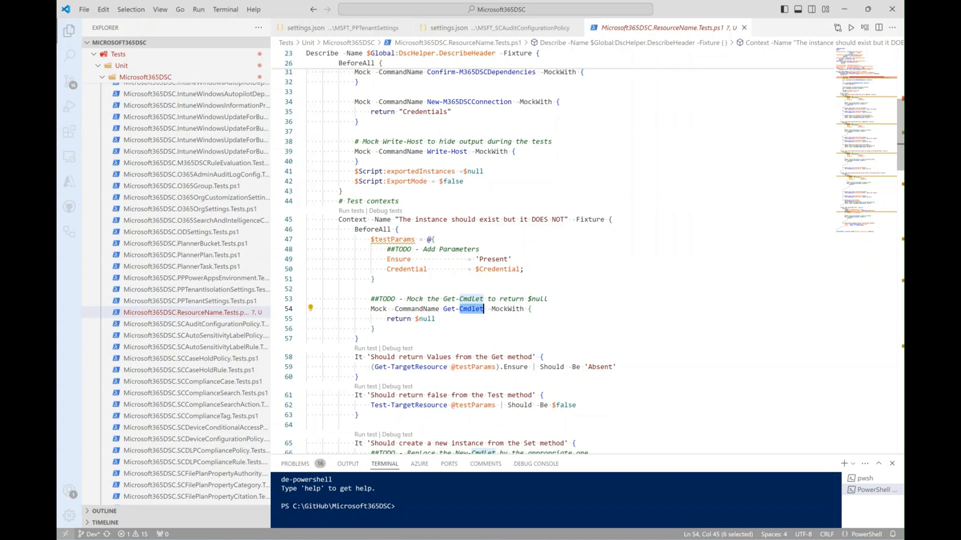